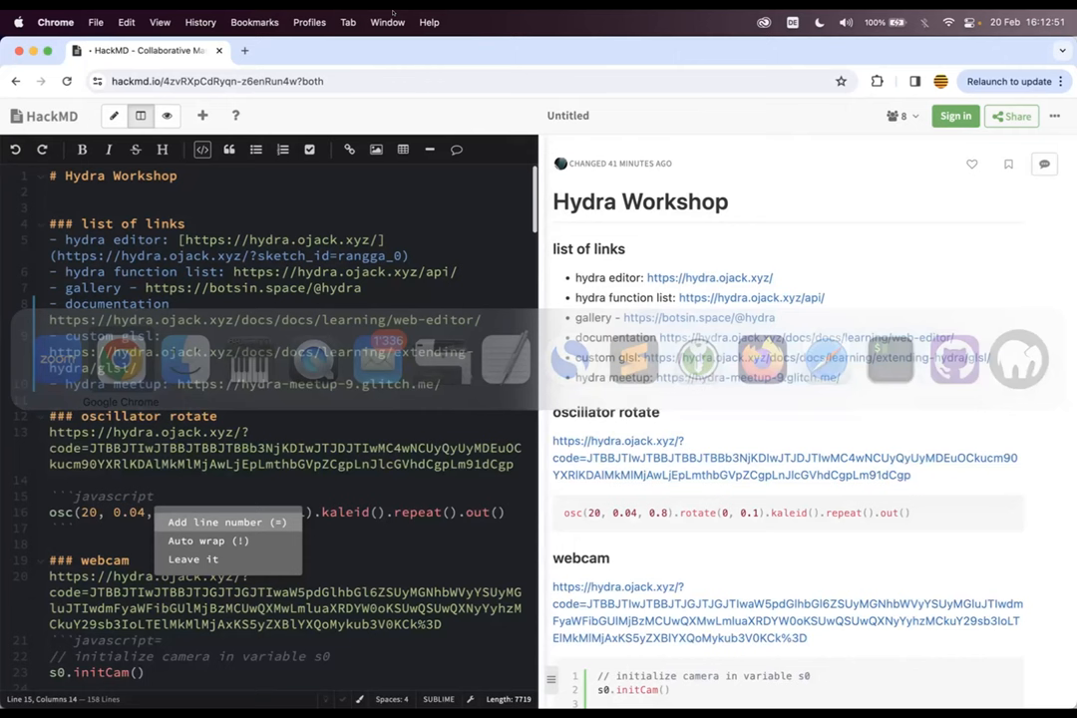
# Bring up the P5LIVE editor with its online Hydra demos and the _hydra_overlay sketch
pyautogui.click(387, 22)
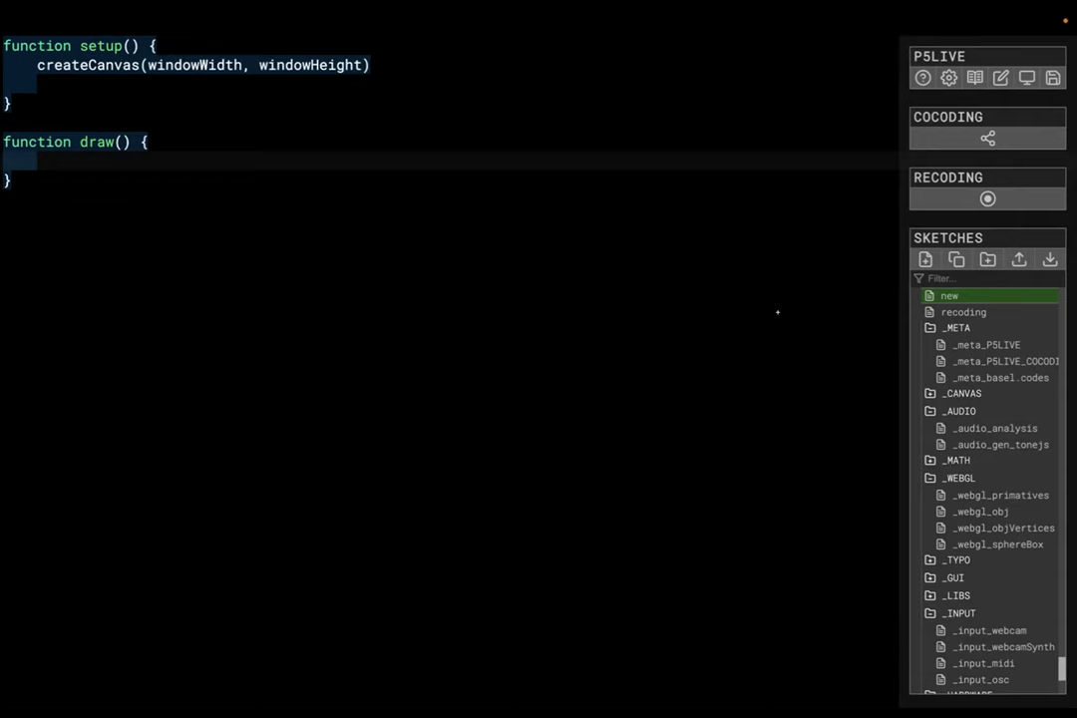
pyautogui.moveTo(120, 425)
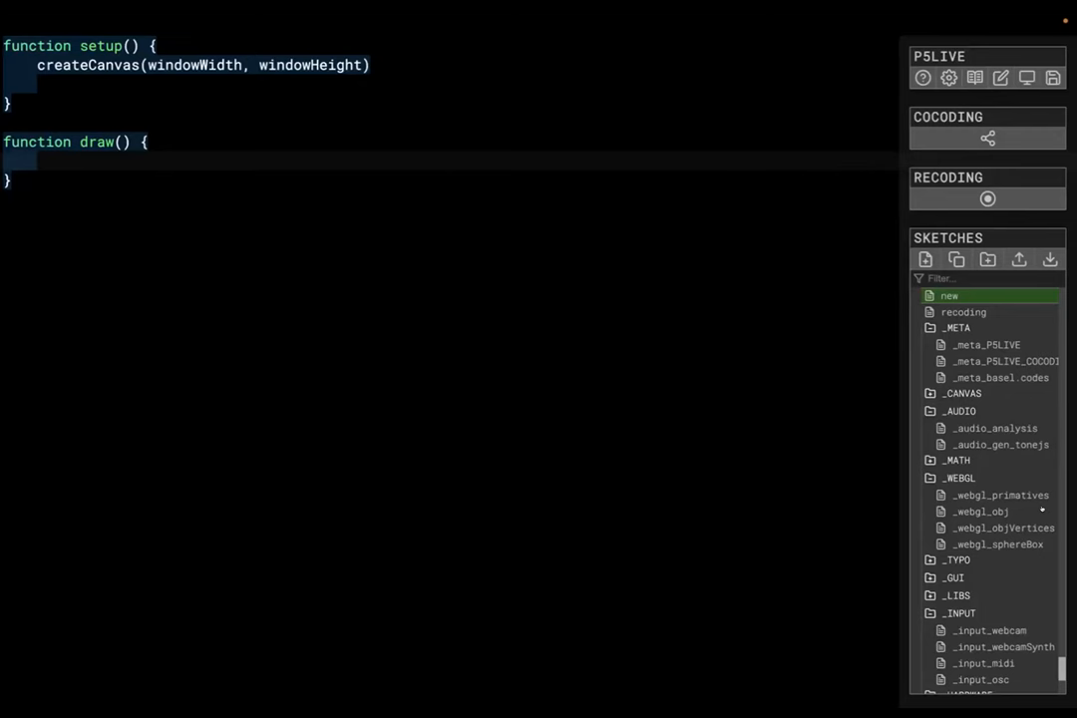
pyautogui.click(993, 503)
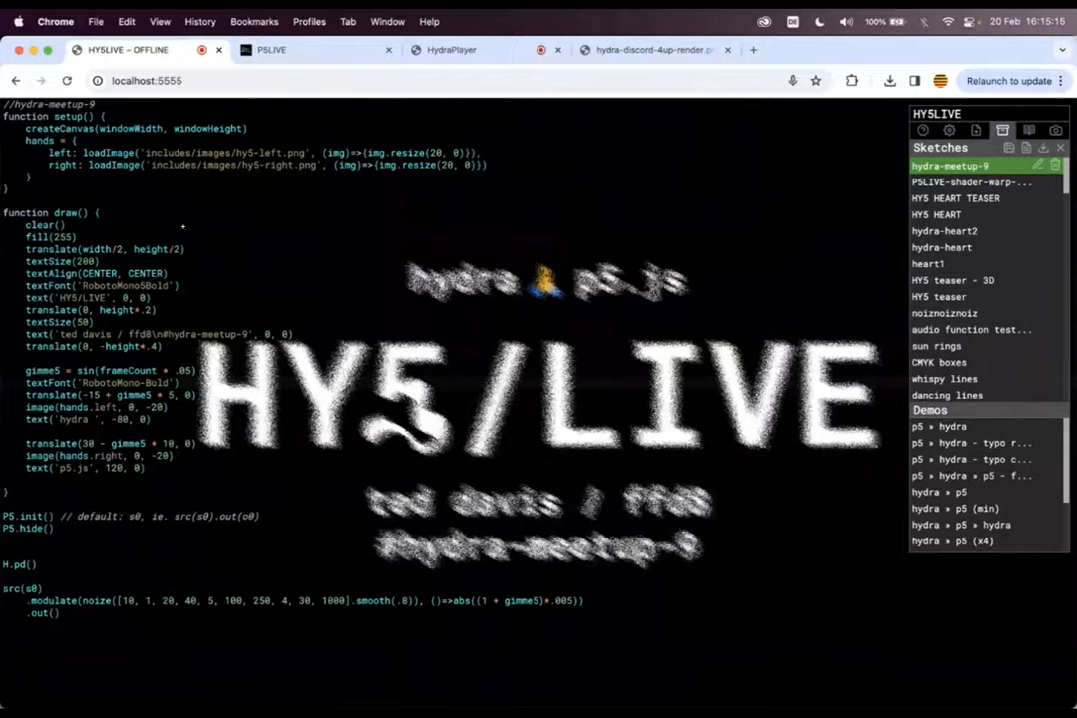
pyautogui.click(269, 50)
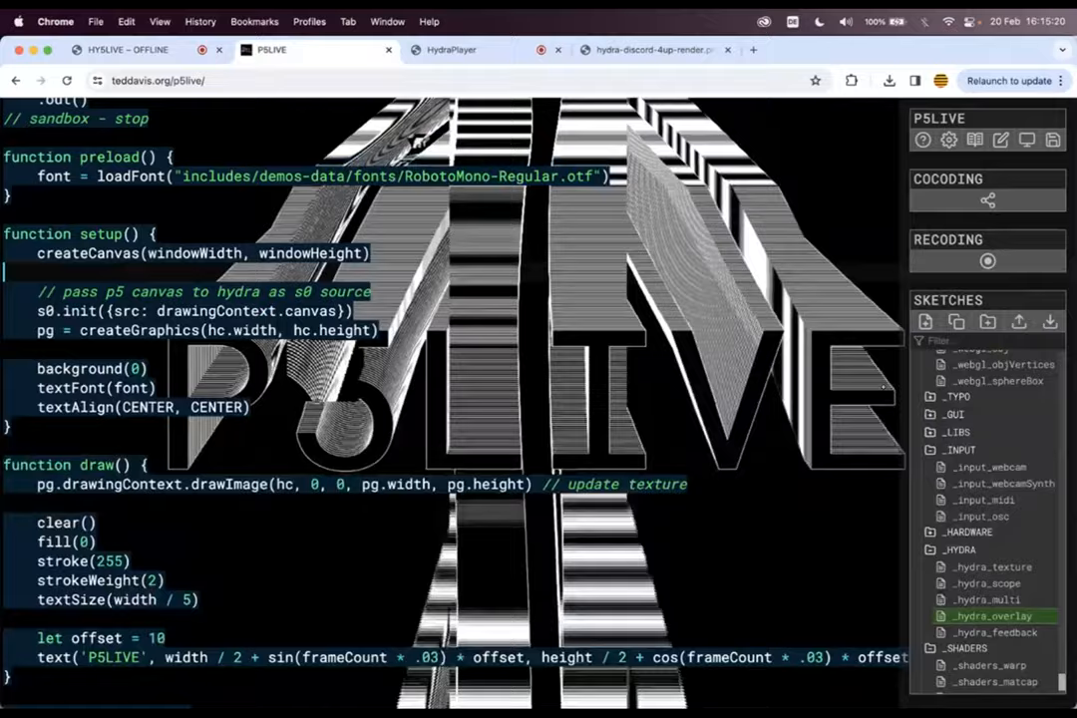
# Preview the _hydra_texture demo, then return to _hydra_overlay feeding the P5LIVE canvas into Hydra
pyautogui.click(990, 566)
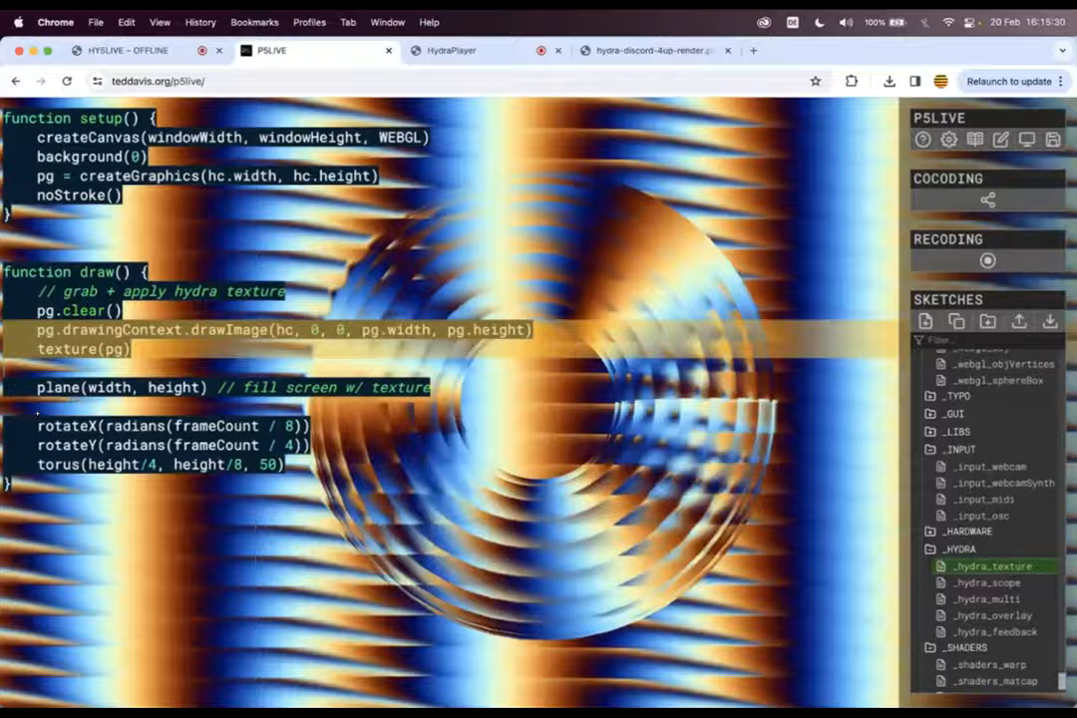
pyautogui.click(993, 614)
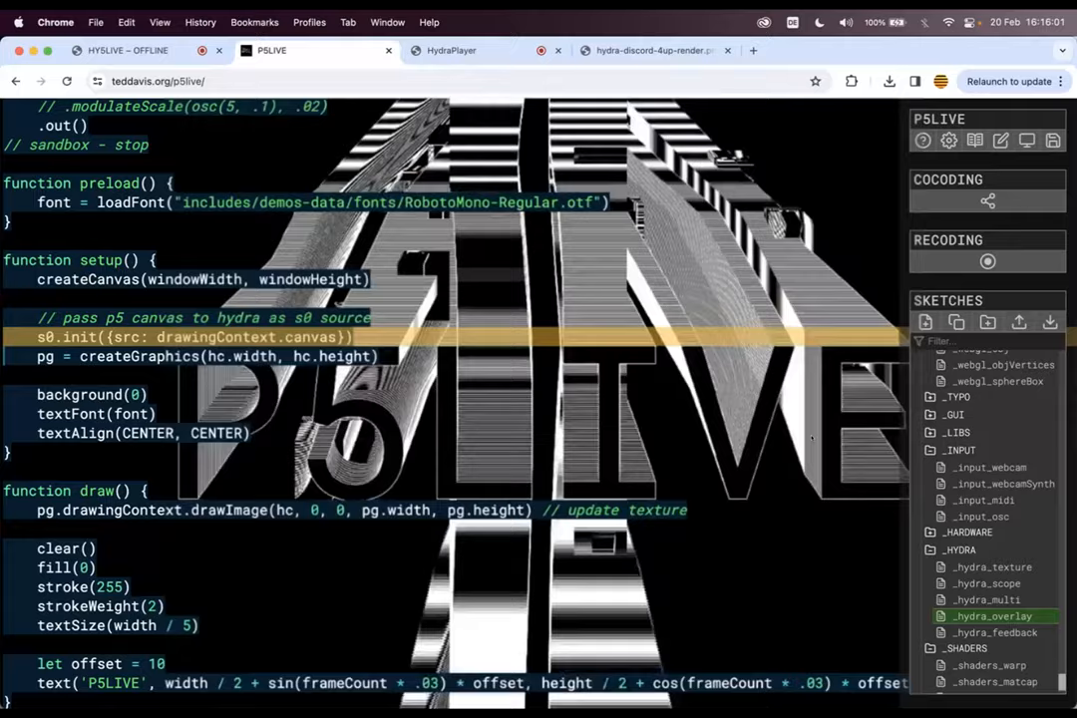
# Load the _hydra_scope textured-box demo and add a 'noise' line under the synth declaration
pyautogui.click(987, 582)
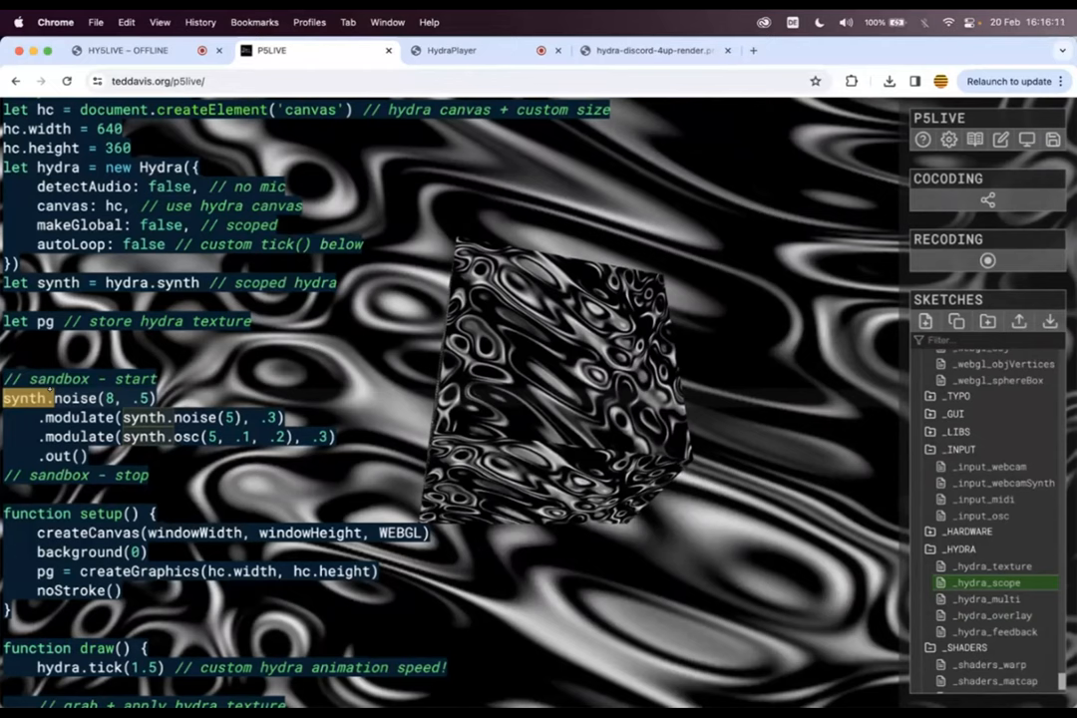
pyautogui.write('noiye')
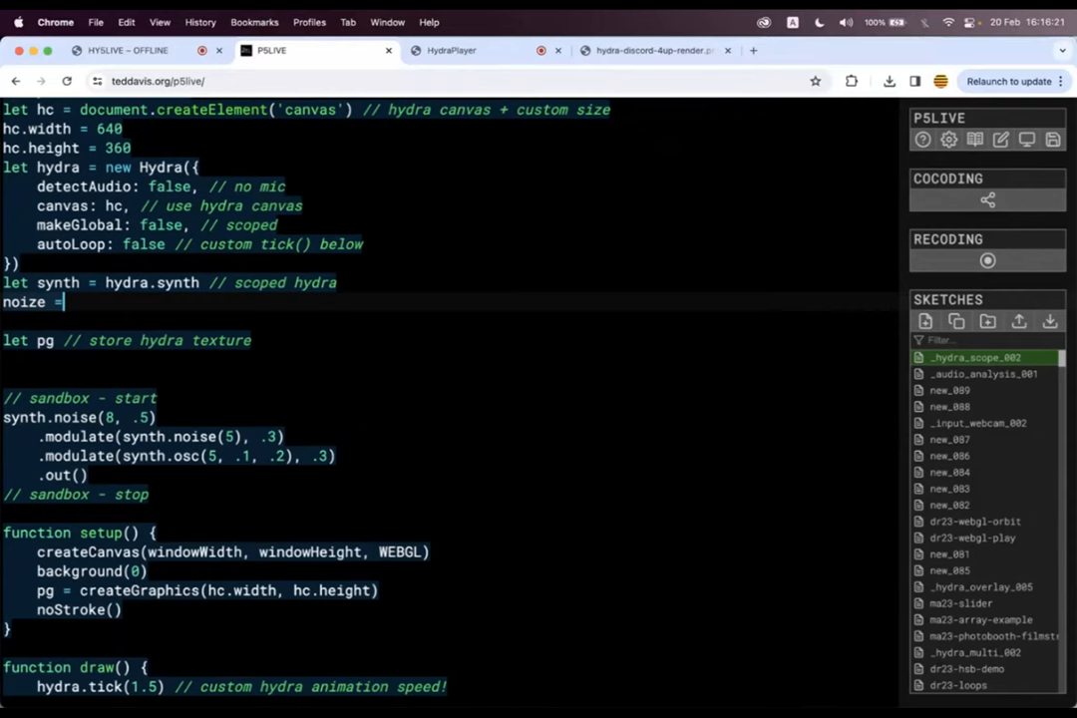
pyautogui.write('noise')
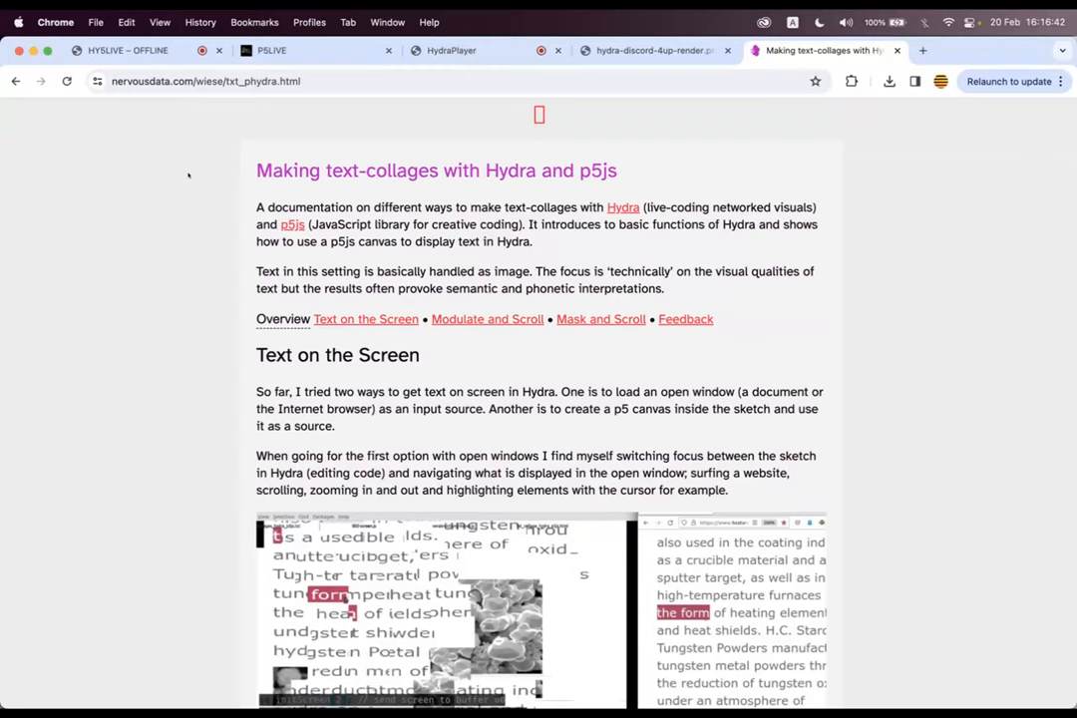
# Scroll the nervousdata text-collage article down to its 'Modulate and Scroll' section
pyautogui.scroll(-3)
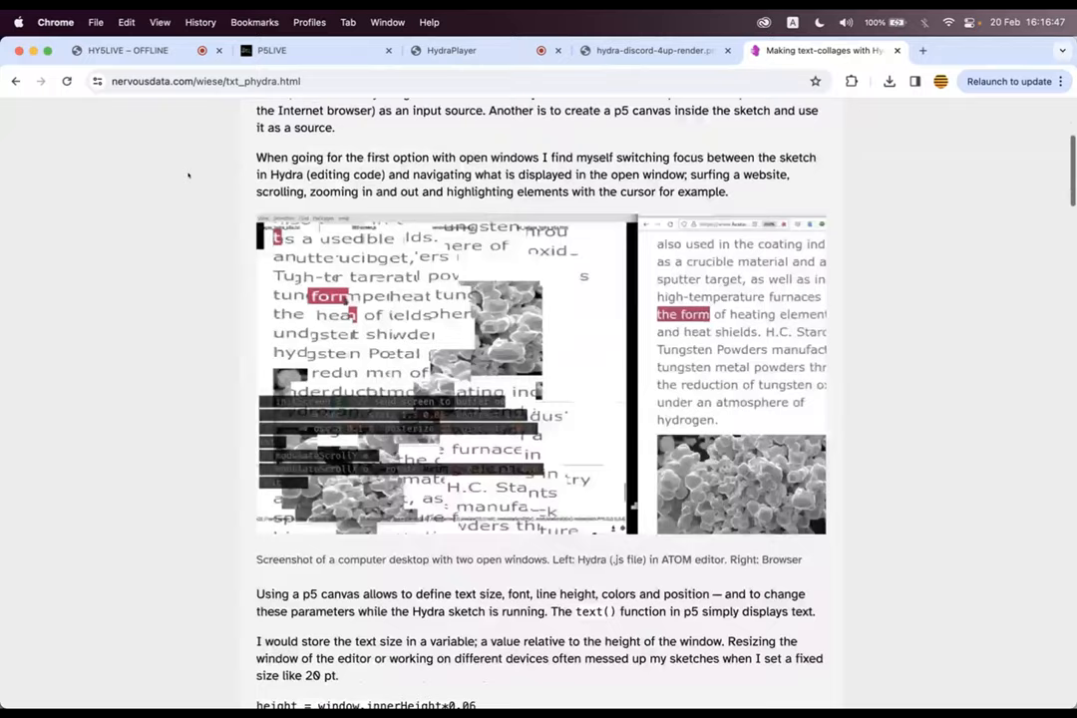
pyautogui.scroll(-3)
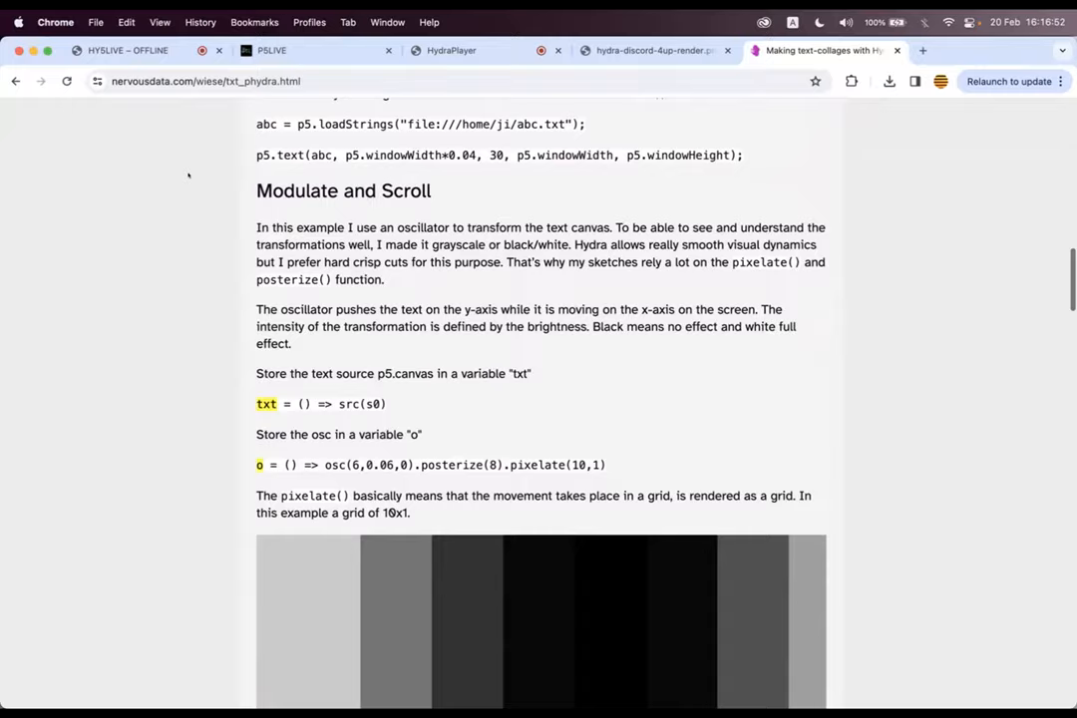
pyautogui.scroll(-3)
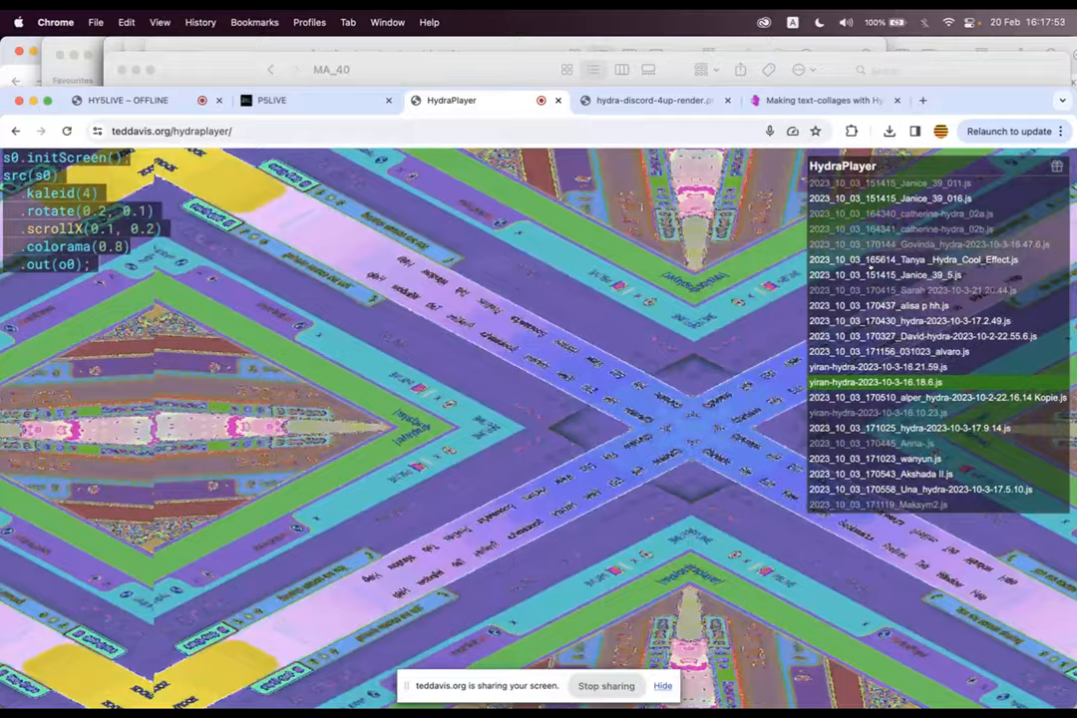
# Play another community Hydra sketch in HydraPlayer, then switch to the P5LIVE editor
pyautogui.click(897, 229)
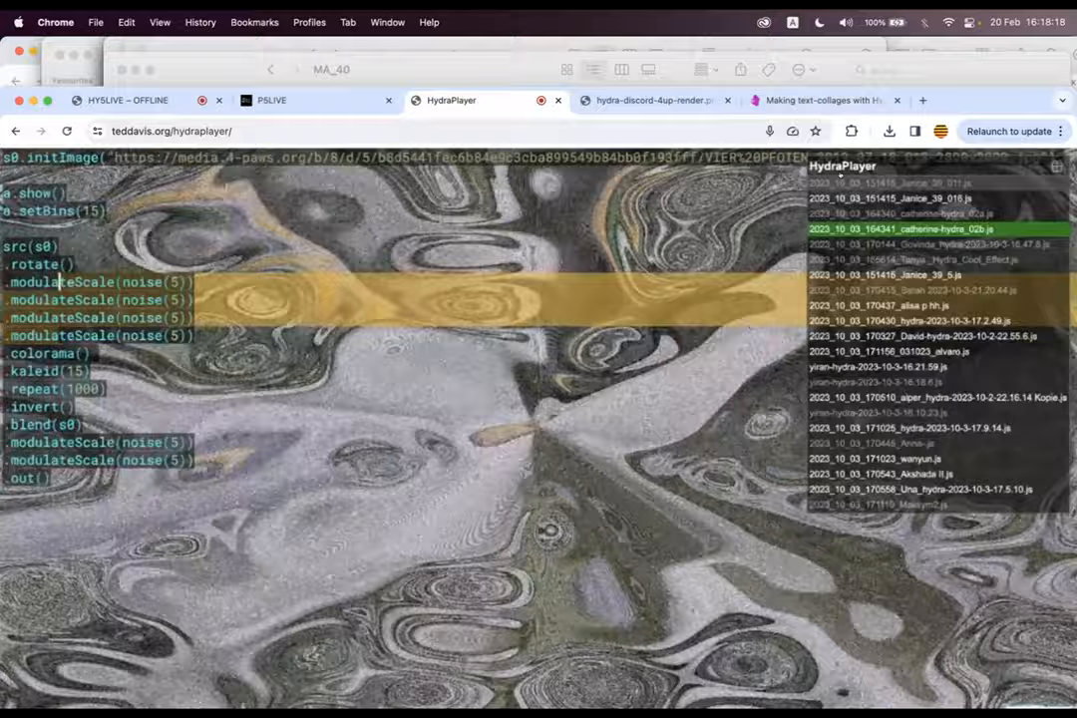
pyautogui.click(269, 100)
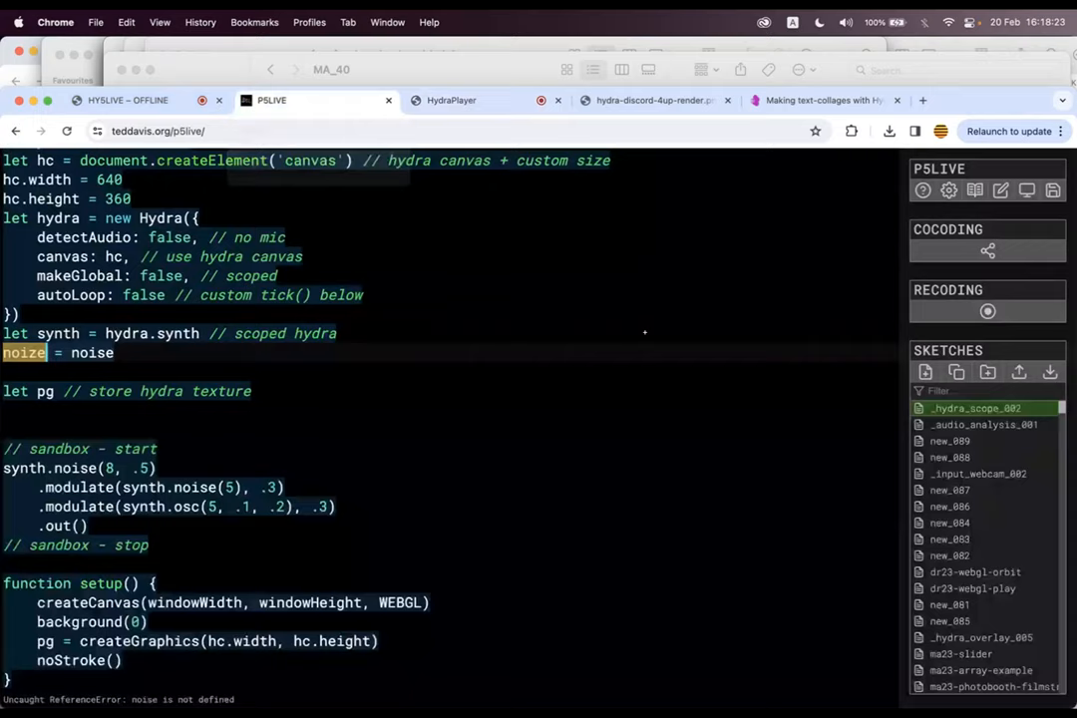
# Run P5LIVE's _hydra_texture rotating-shape demo, then move to the HY5LIVE editor
pyautogui.click(991, 503)
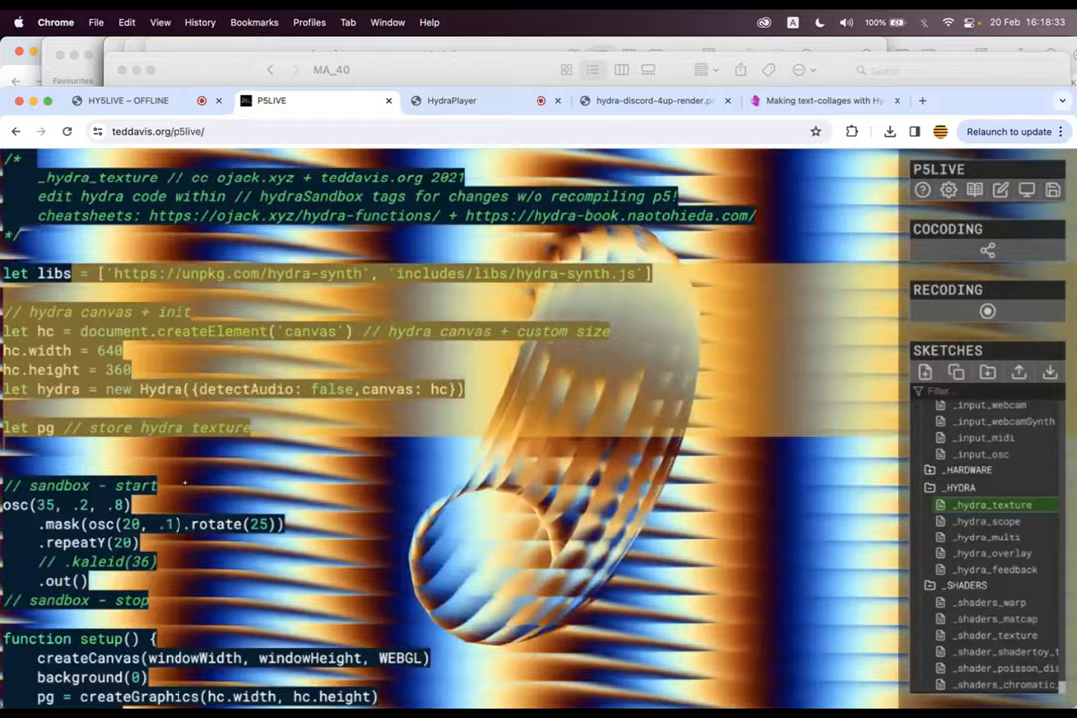
pyautogui.scroll(-3)
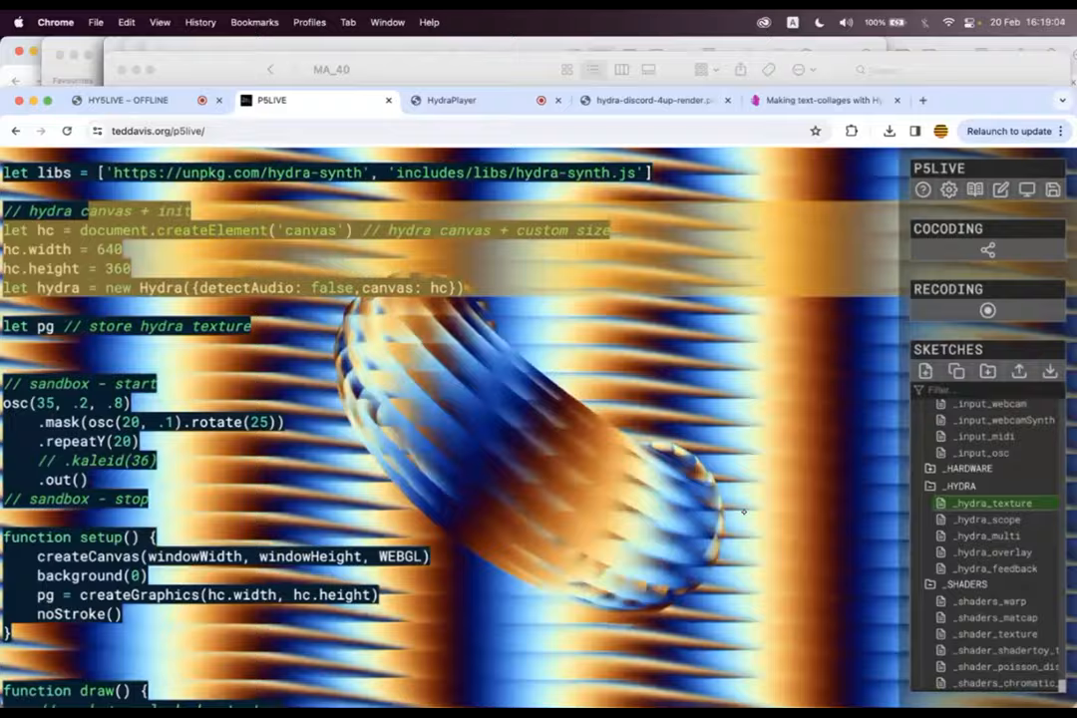
pyautogui.click(987, 519)
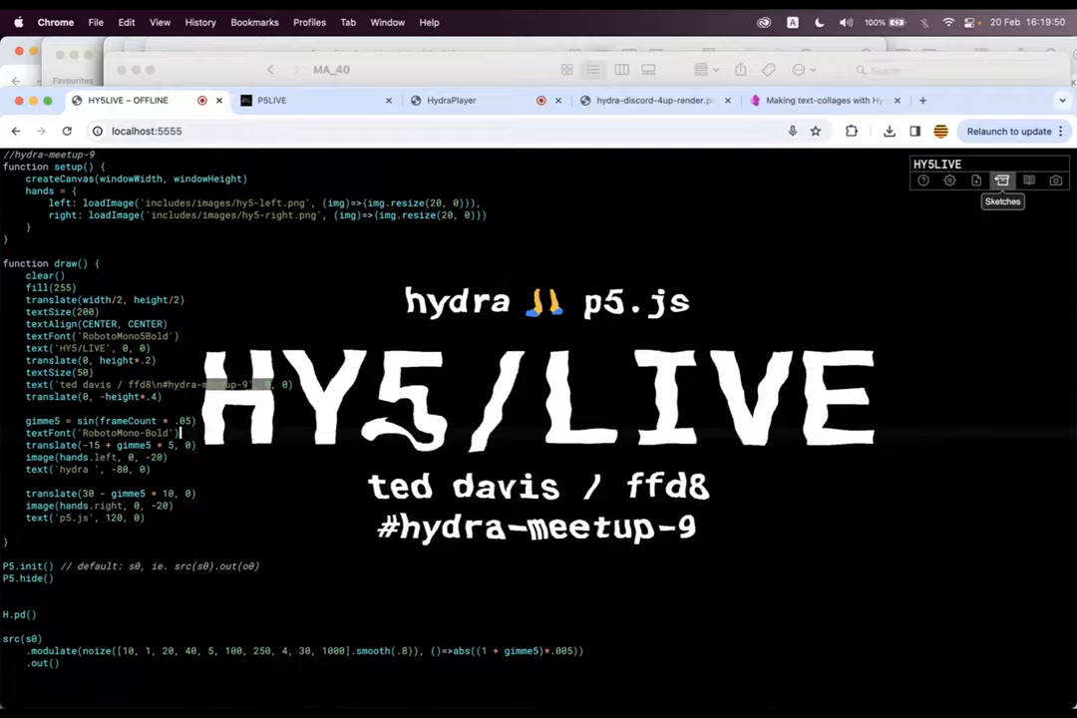
# Show HY5LIVE's list of sketches and demos and load one entry from it
pyautogui.click(1000, 179)
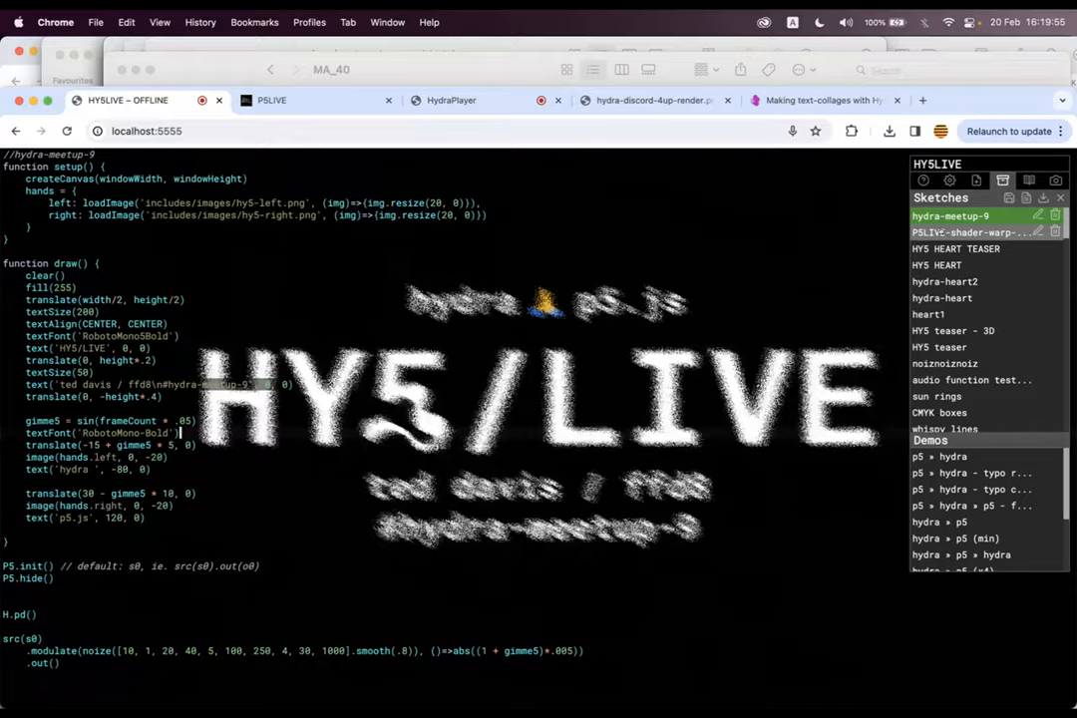
pyautogui.click(942, 455)
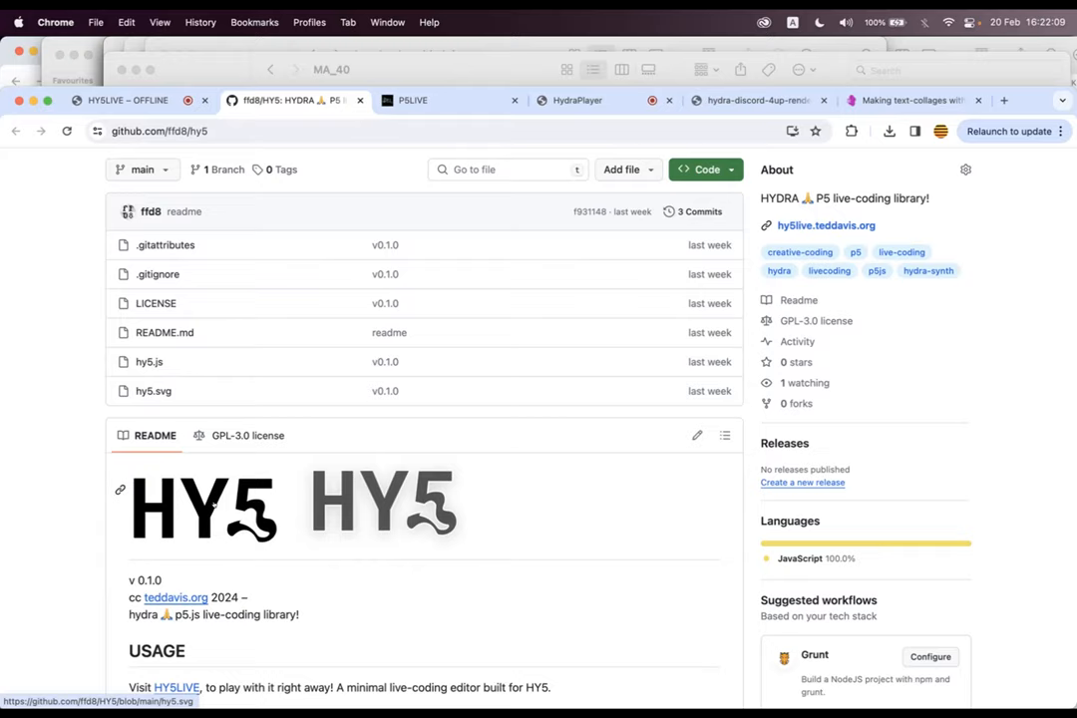
# Show the HY5 README's USAGE include scripts, then return to HY5LIVE and dismiss its shortcuts overview
pyautogui.scroll(-3)
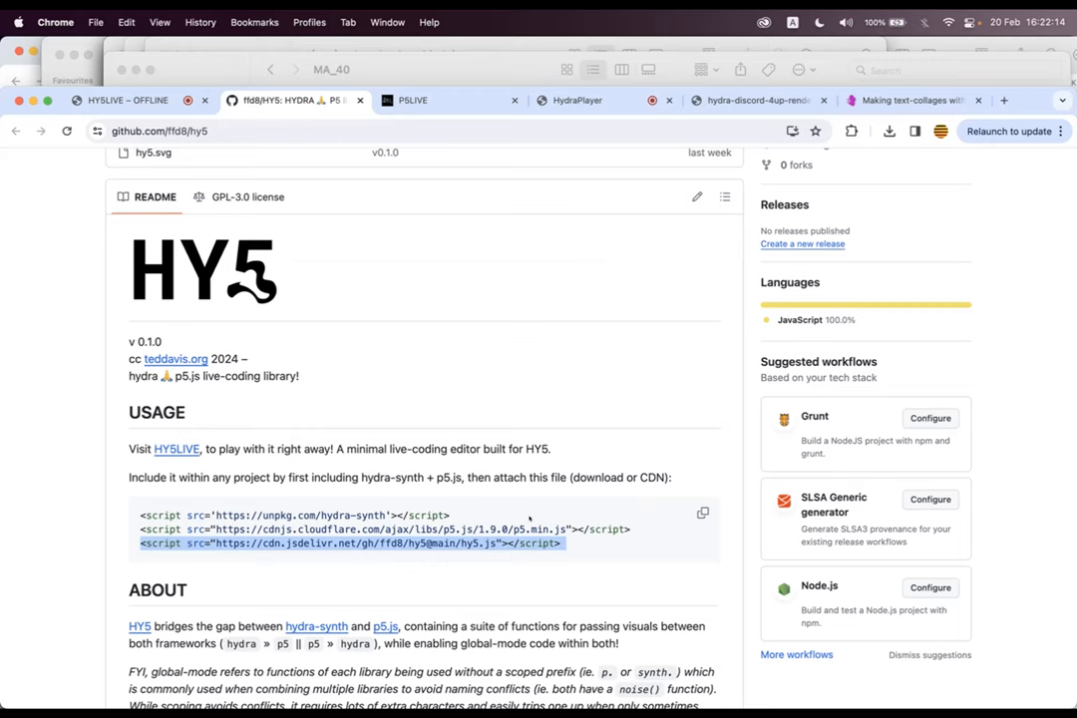
pyautogui.click(128, 100)
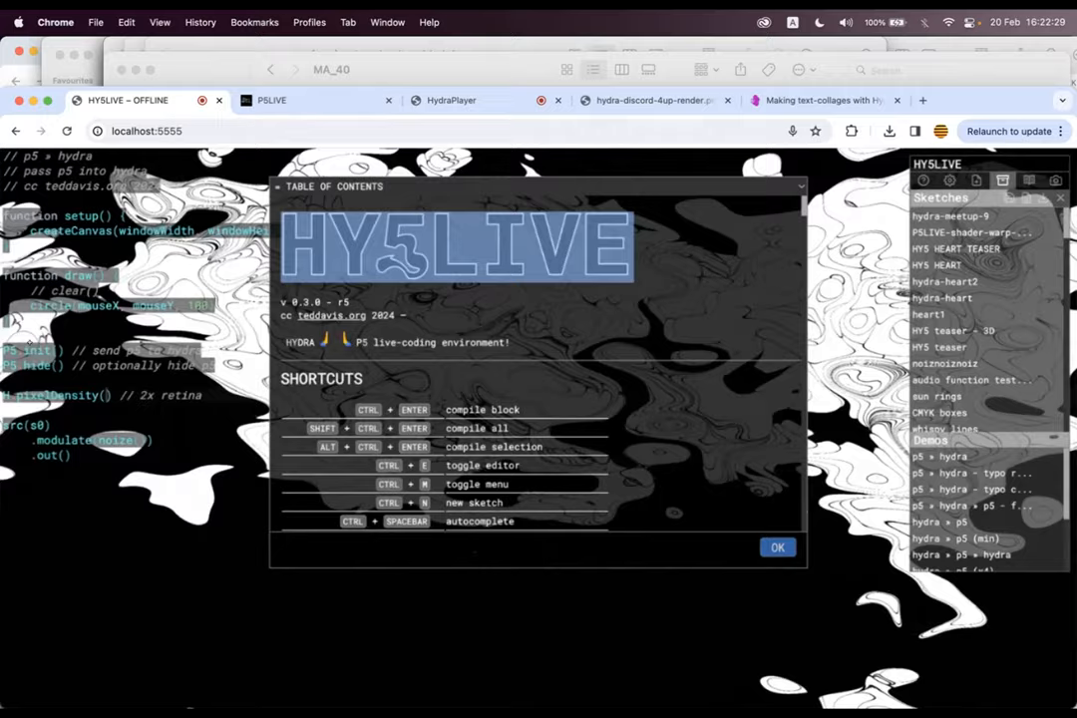
pyautogui.click(778, 546)
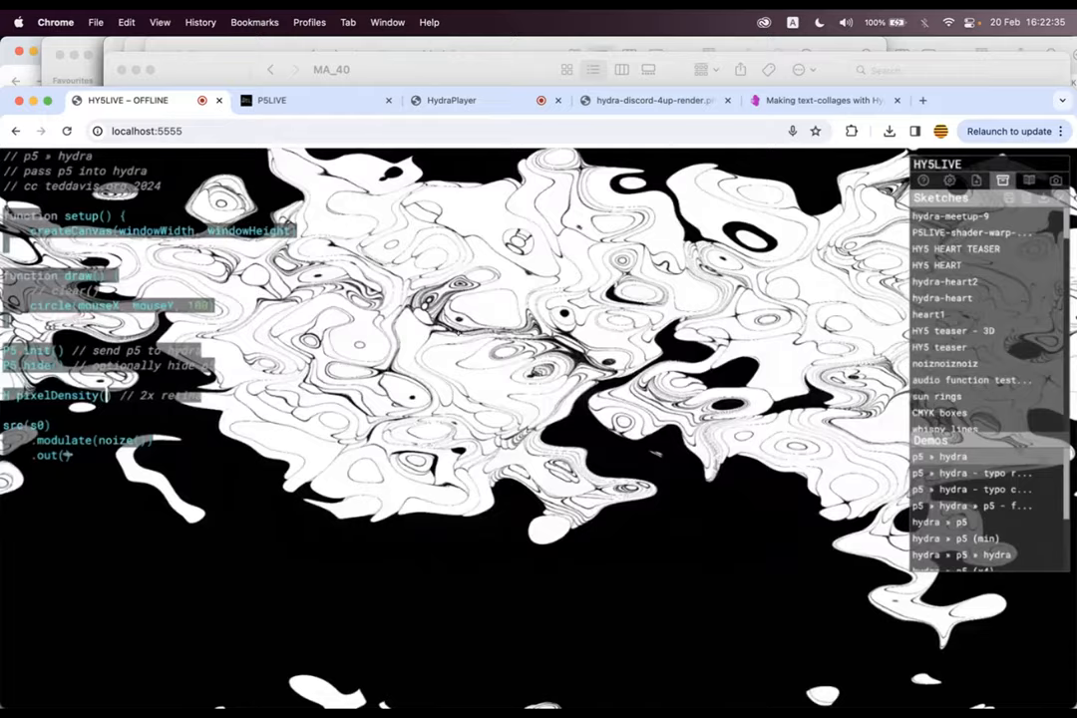
# Load the 'hydra + p5 + hydra' demo texturing a sphere and post-processing it with a second Hydra
pyautogui.click(941, 522)
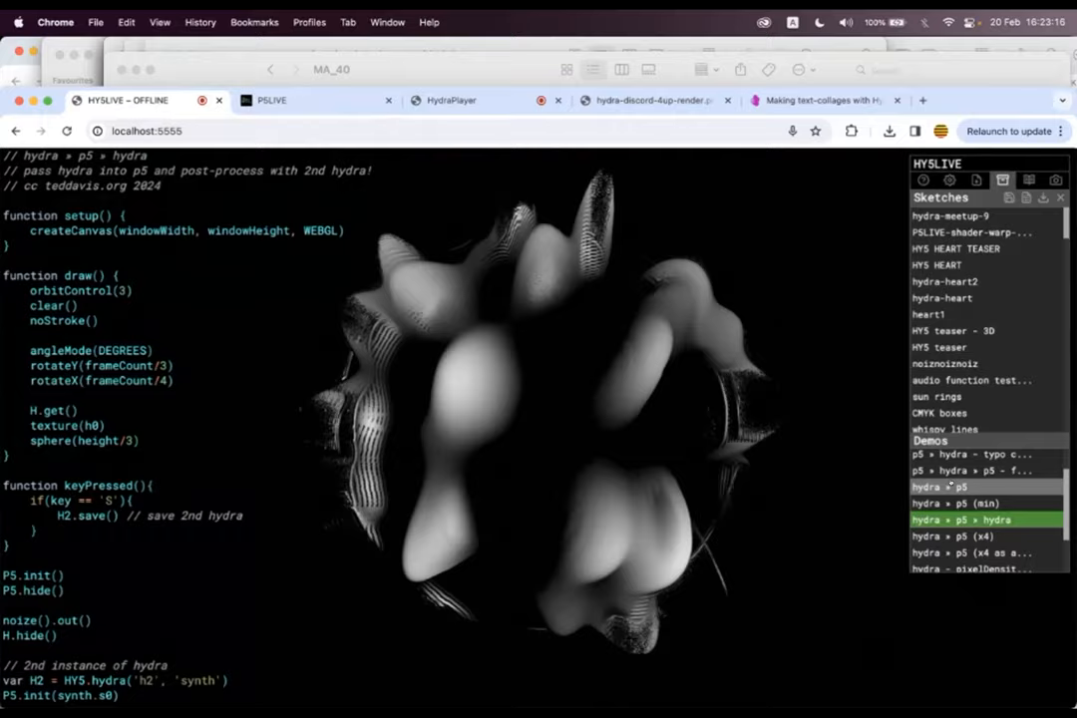
pyautogui.click(941, 486)
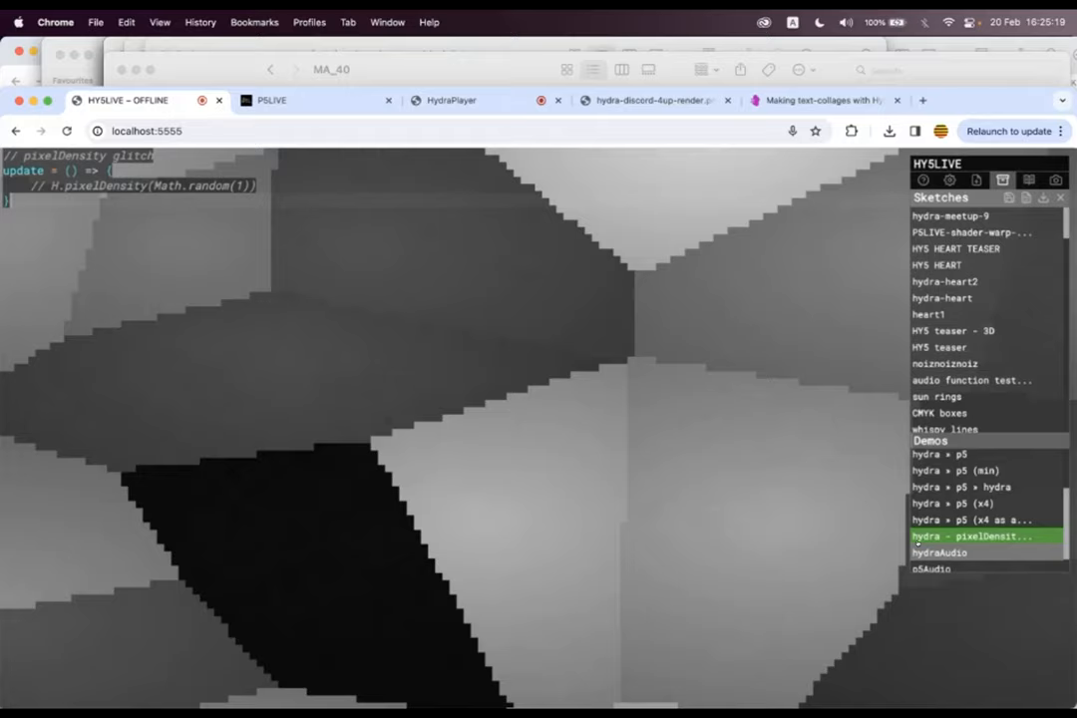
# Load the hydraAudio demo, then the p5Audio demo with amplitude-driven circles and waveform
pyautogui.click(937, 530)
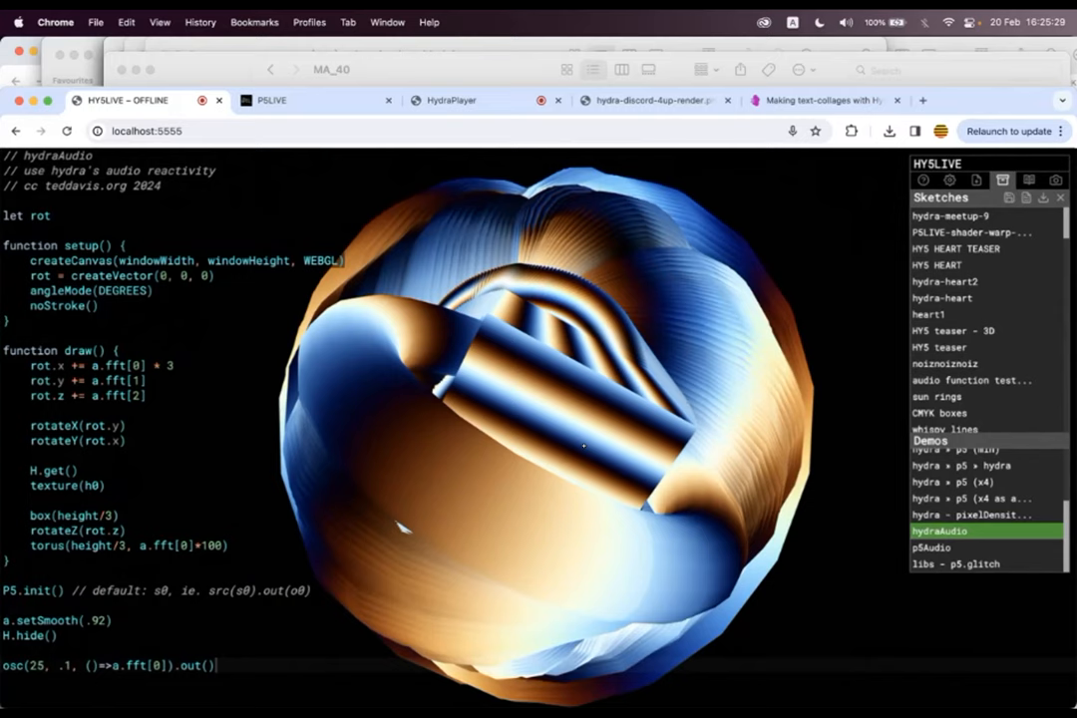
pyautogui.click(931, 546)
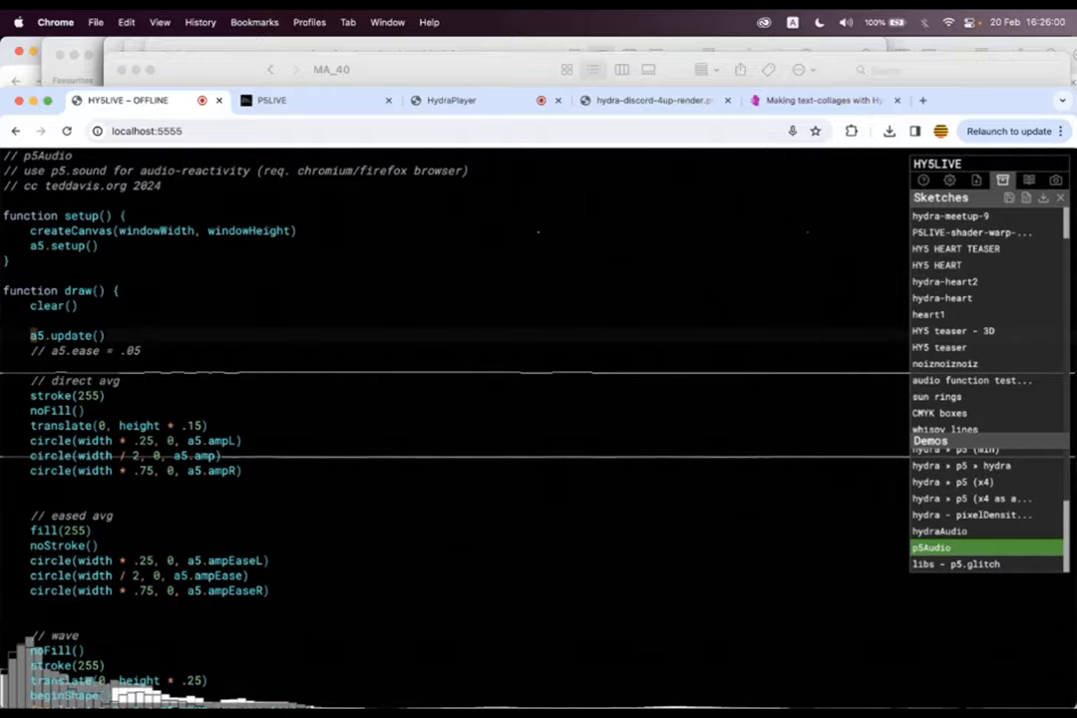
# Load the 'libs - p5.glitch' demo, then a saved sketch texturing a box with green Hydra noise
pyautogui.click(953, 562)
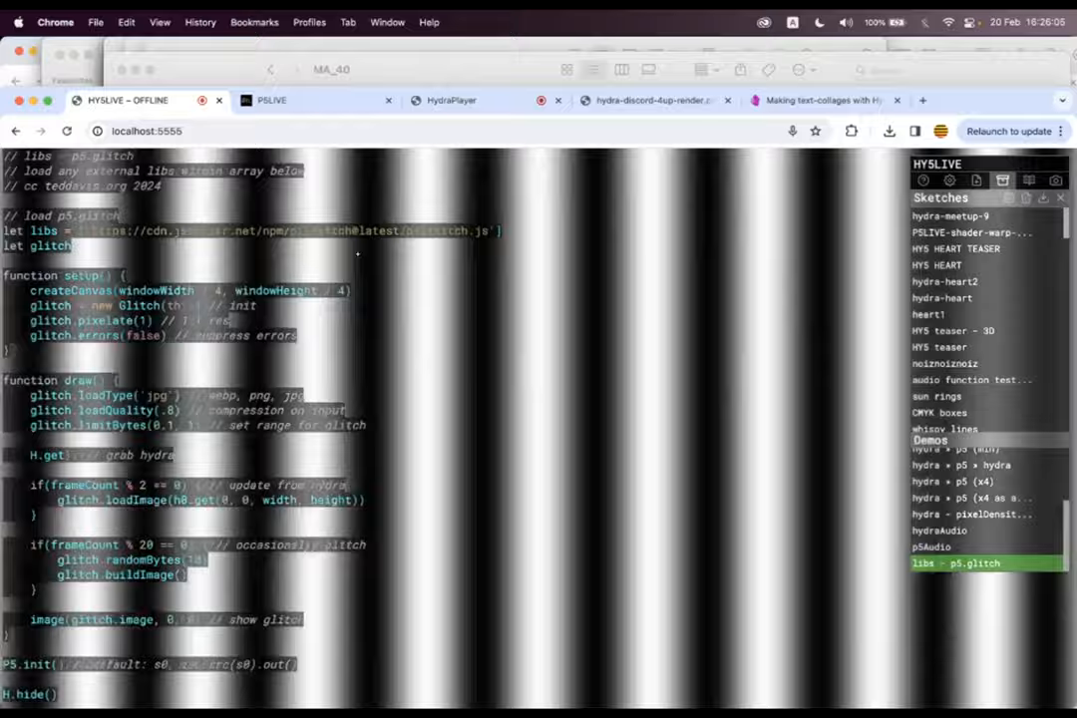
pyautogui.click(942, 359)
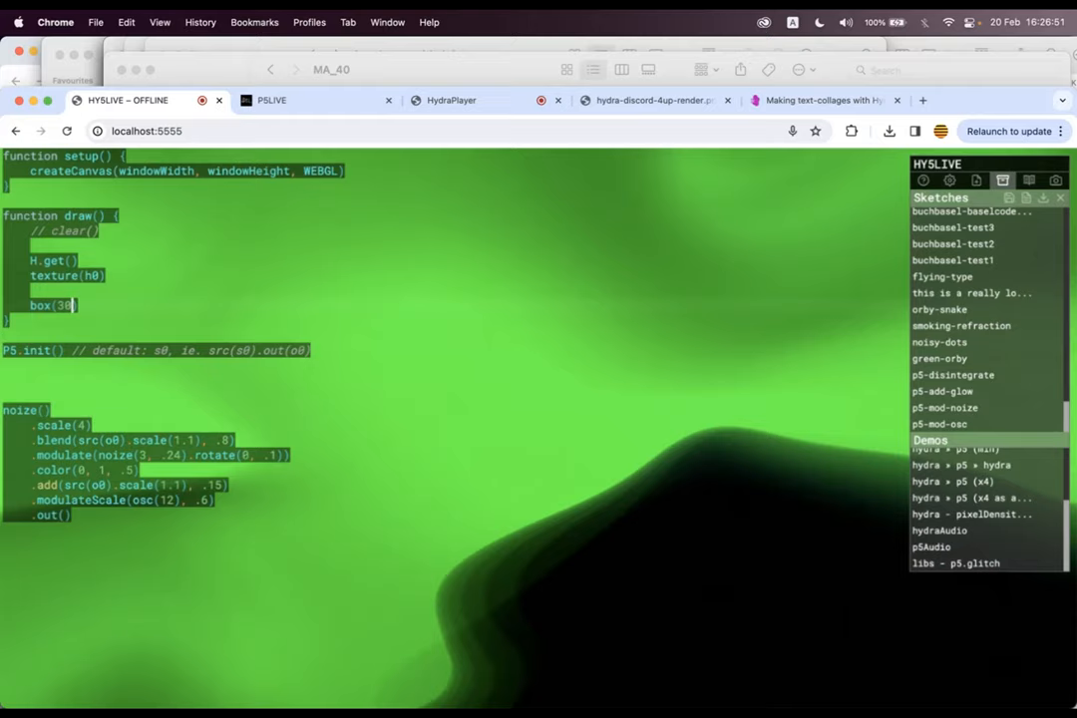
# Bring the textured box to the front with P5.z(1) and add orbitControl(4) for interactive rotation
pyautogui.write('P5.z(1')
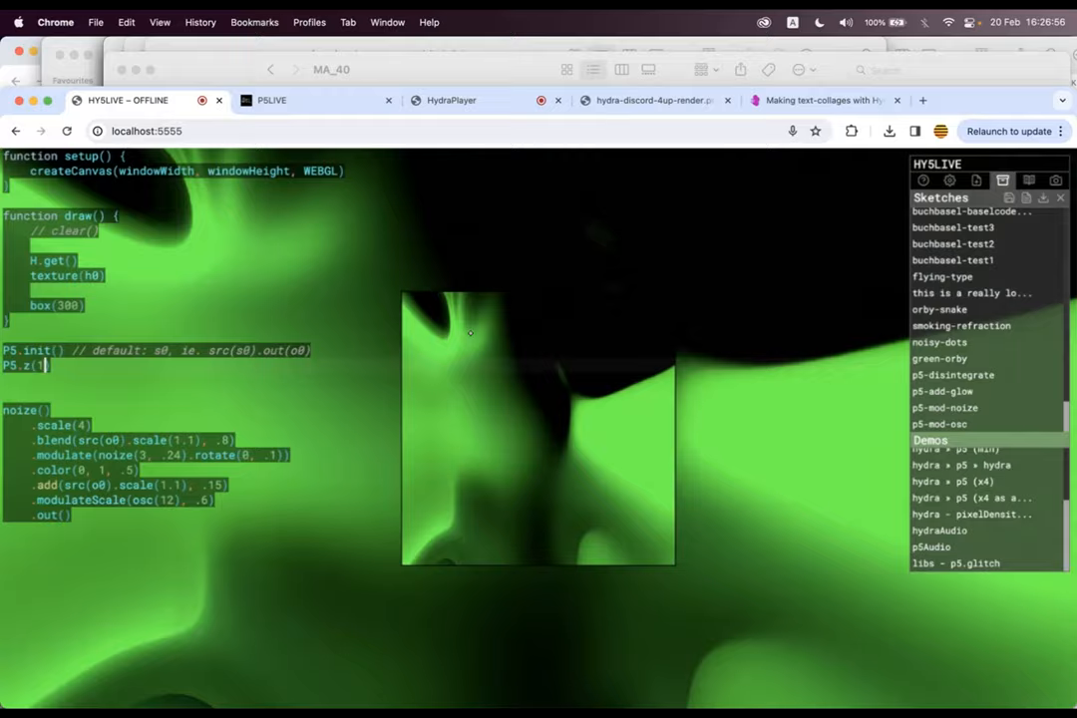
pyautogui.write('orbitControl(4)')
pyautogui.click(150, 379)
pyautogui.write('H.hide()')
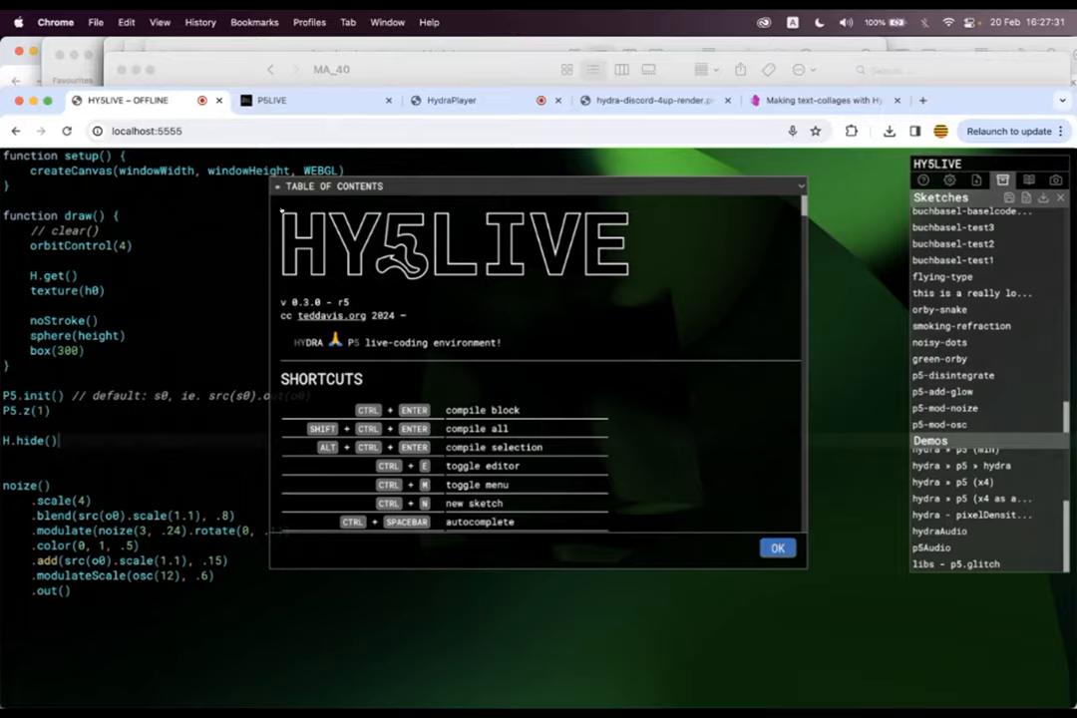
pyautogui.scroll(-3)
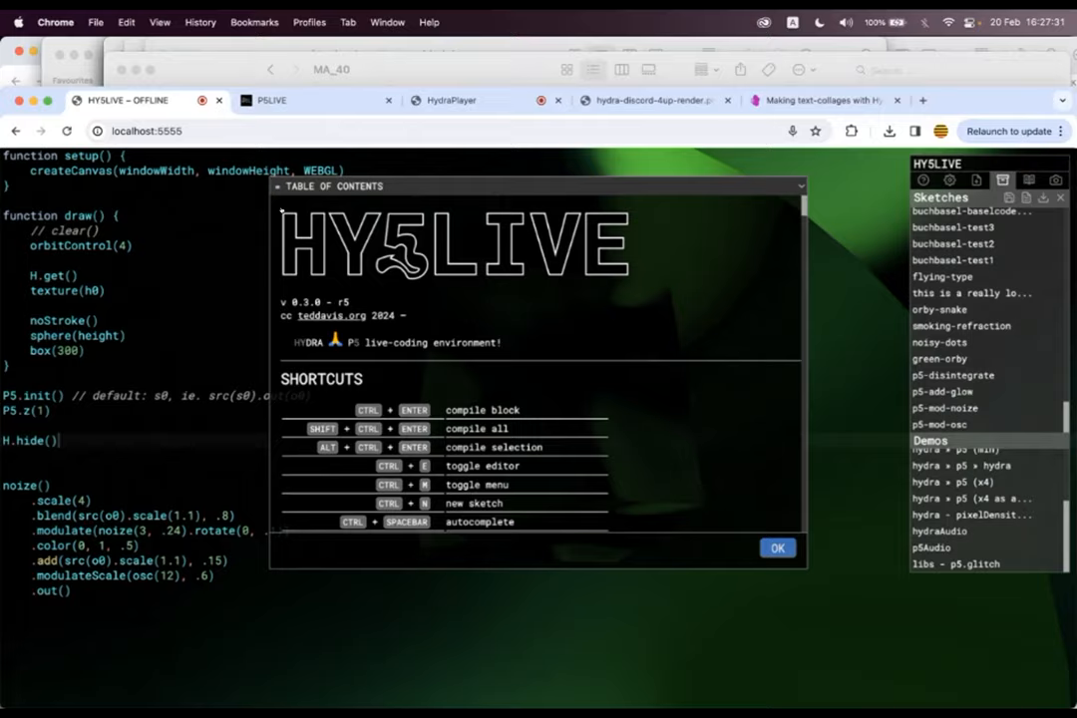